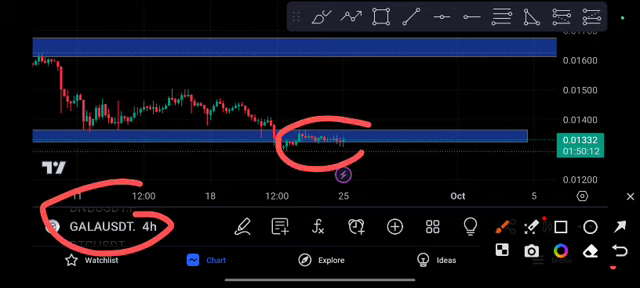
Draw a red upward arrow from the circled price area toward the upper blue resistance zone
{"action": "left_click_drag", "start_coordinate": [316, 144], "coordinate": [384, 60]}
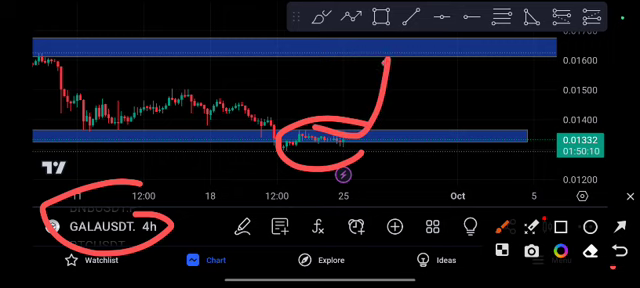